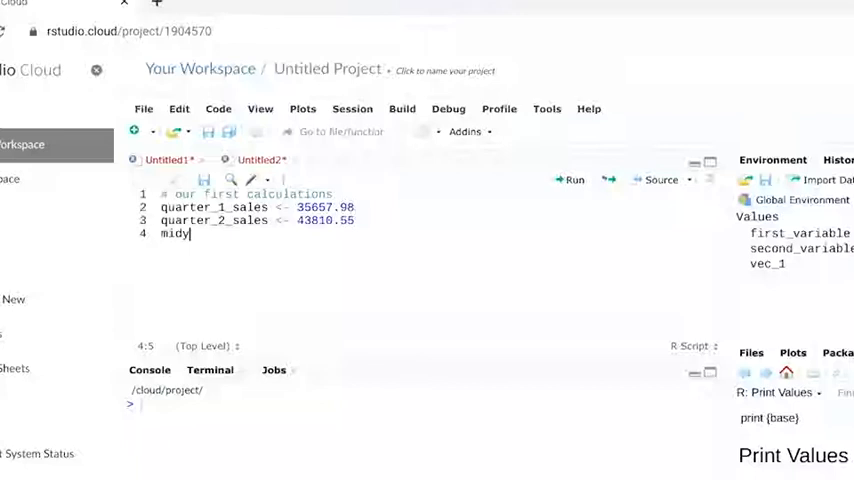
{"action": "type", "text": "ear_sales"}
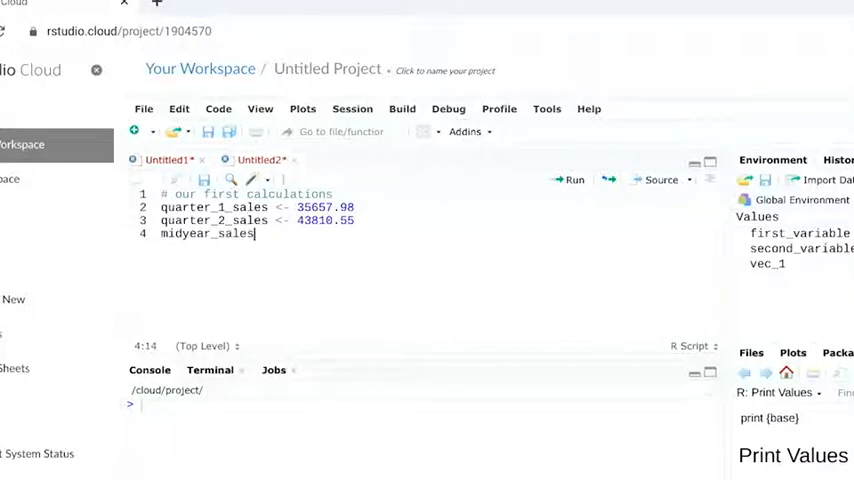
{"action": "type", "text": "<-"}
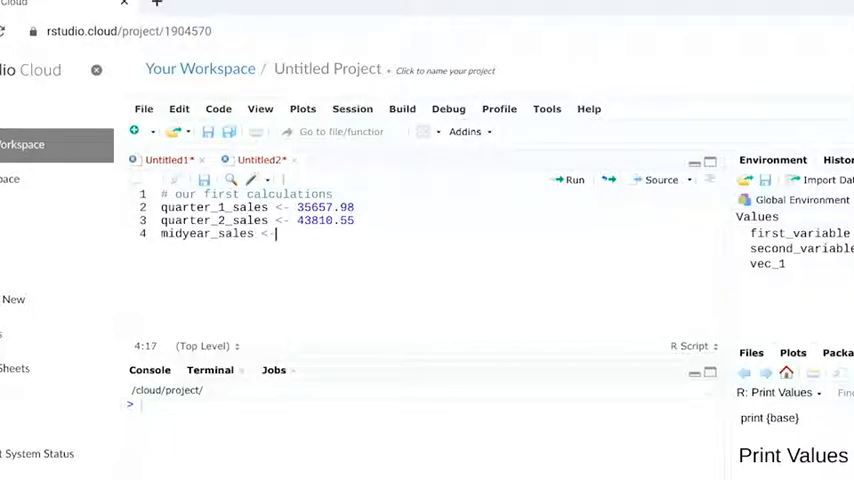
{"action": "type", "text": "quar"}
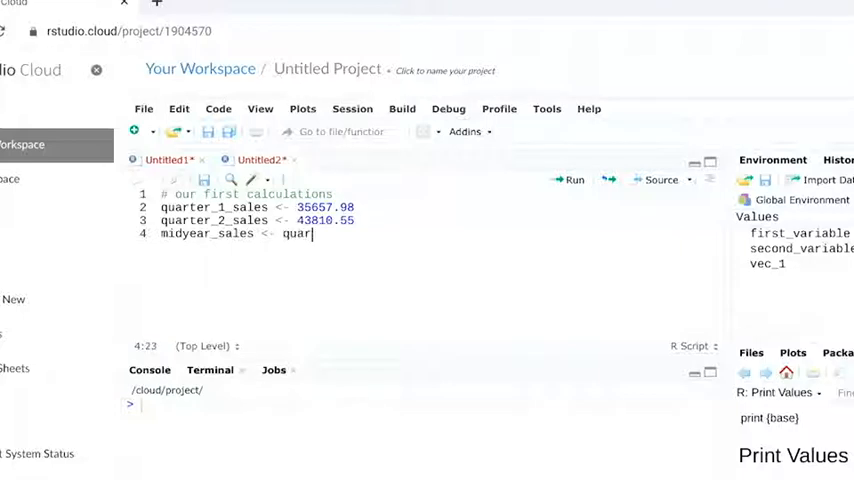
{"action": "type", "text": "ter_1_sales"}
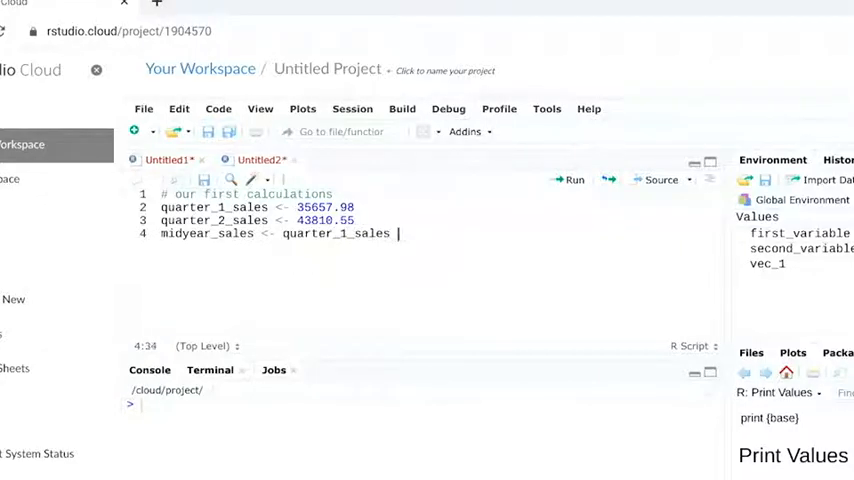
{"action": "type", "text": "+ quarter_"}
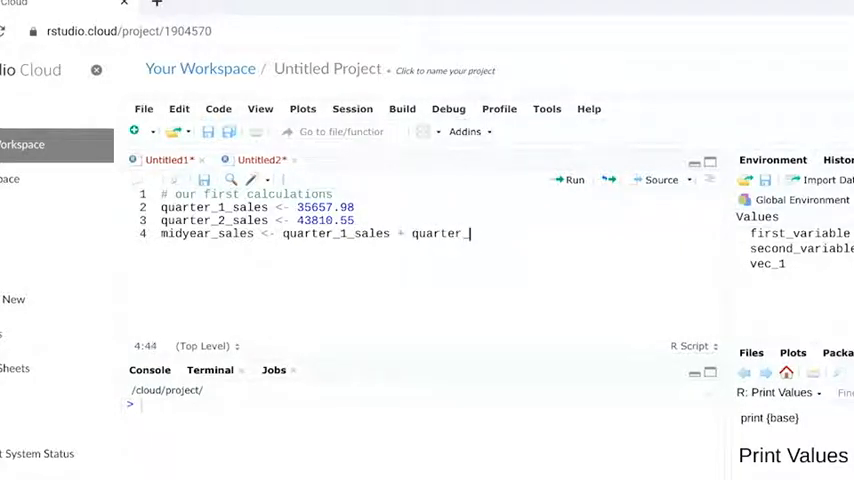